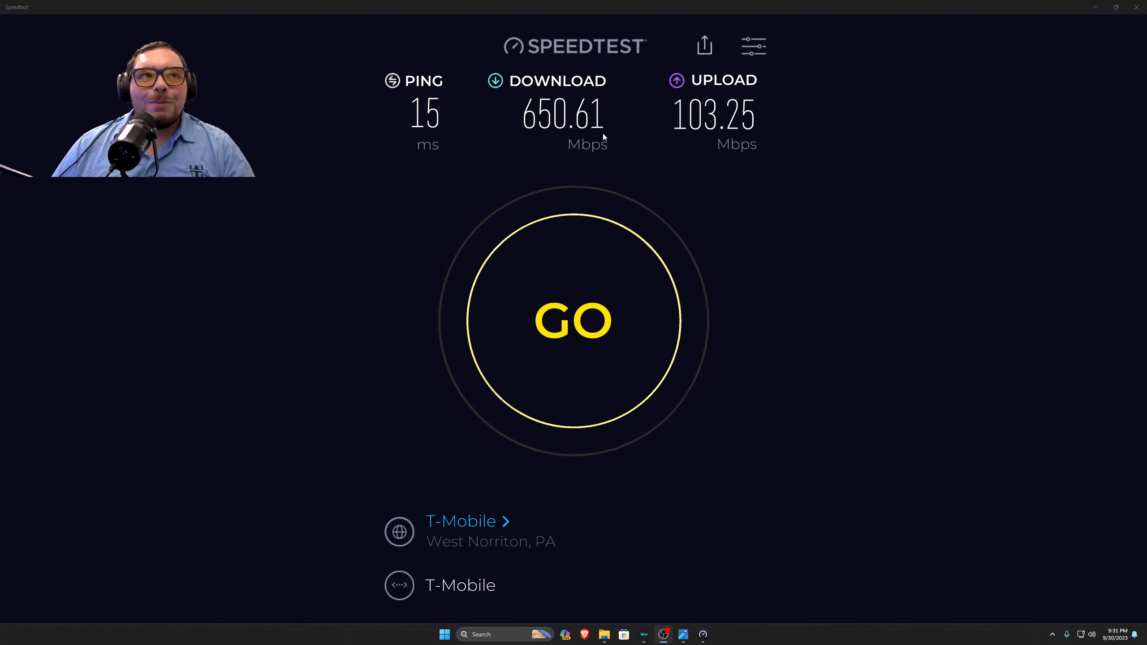
{"action": "mouse_move", "coordinate": [451, 381]}
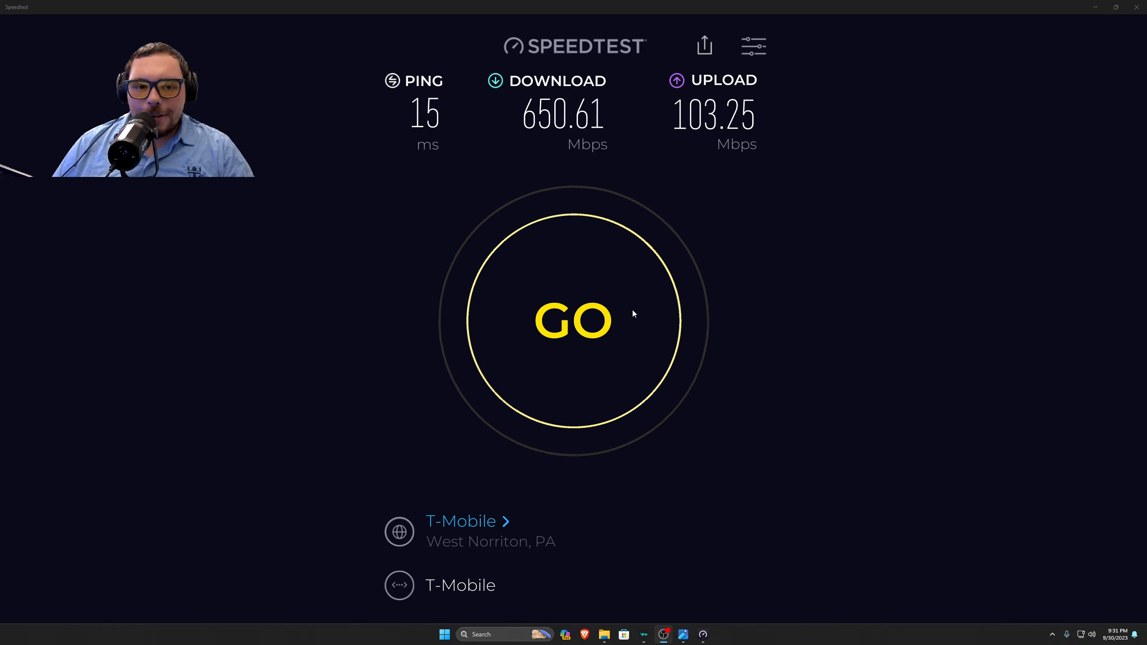
{"action": "mouse_move", "coordinate": [636, 154]}
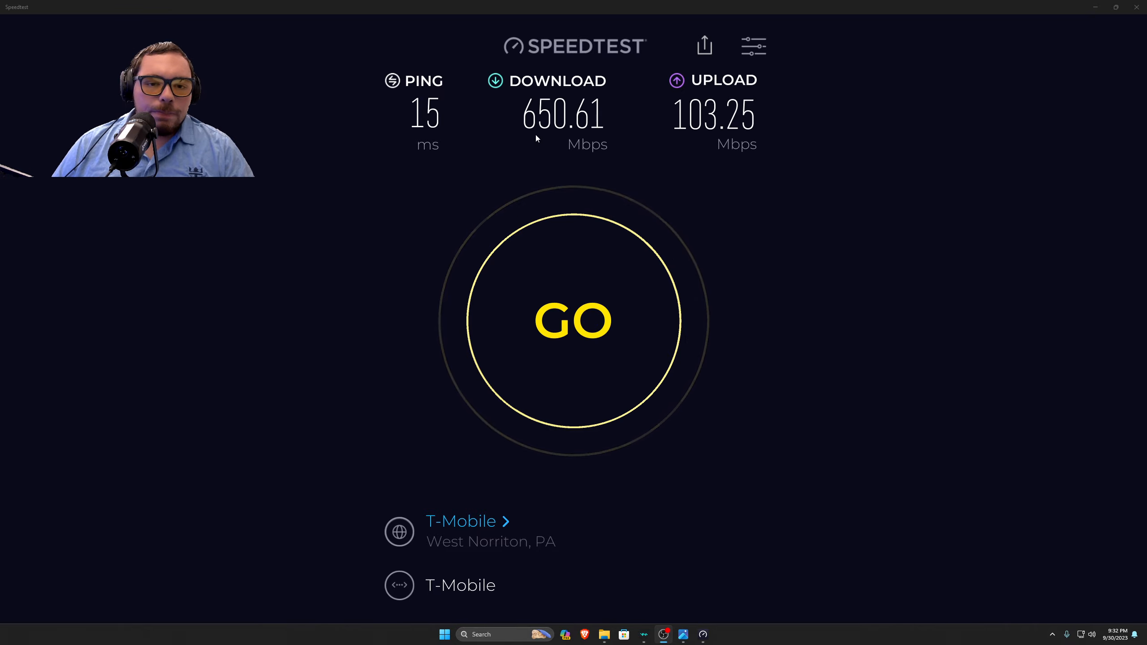
{"action": "mouse_move", "coordinate": [478, 170]}
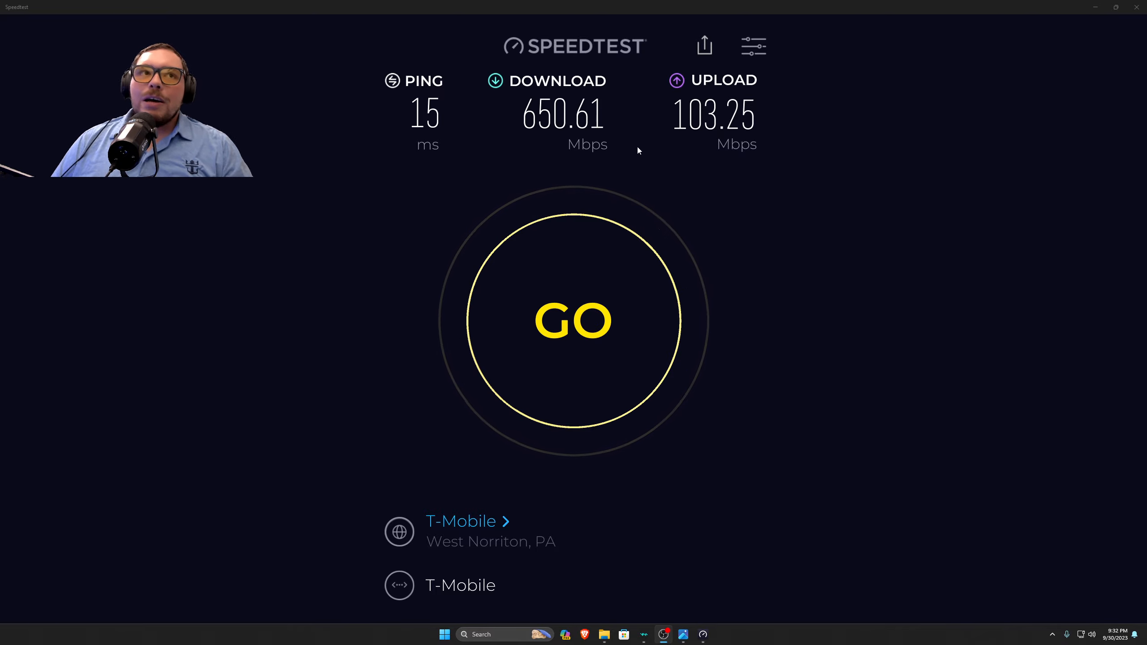
{"action": "mouse_move", "coordinate": [623, 156]}
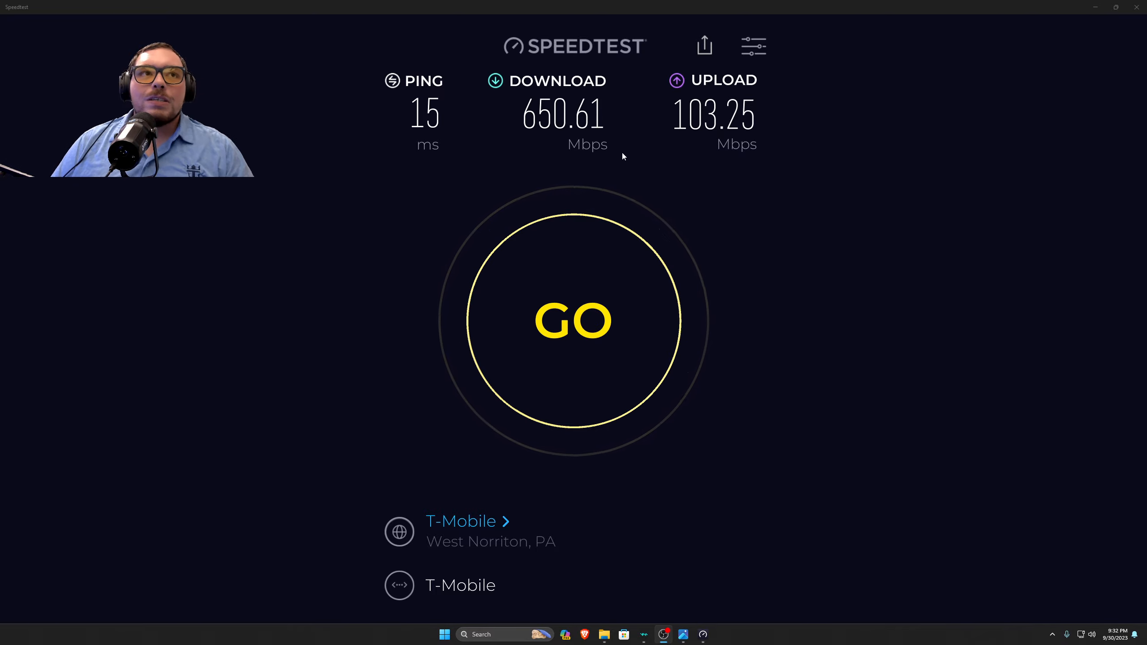
{"action": "mouse_move", "coordinate": [508, 115]}
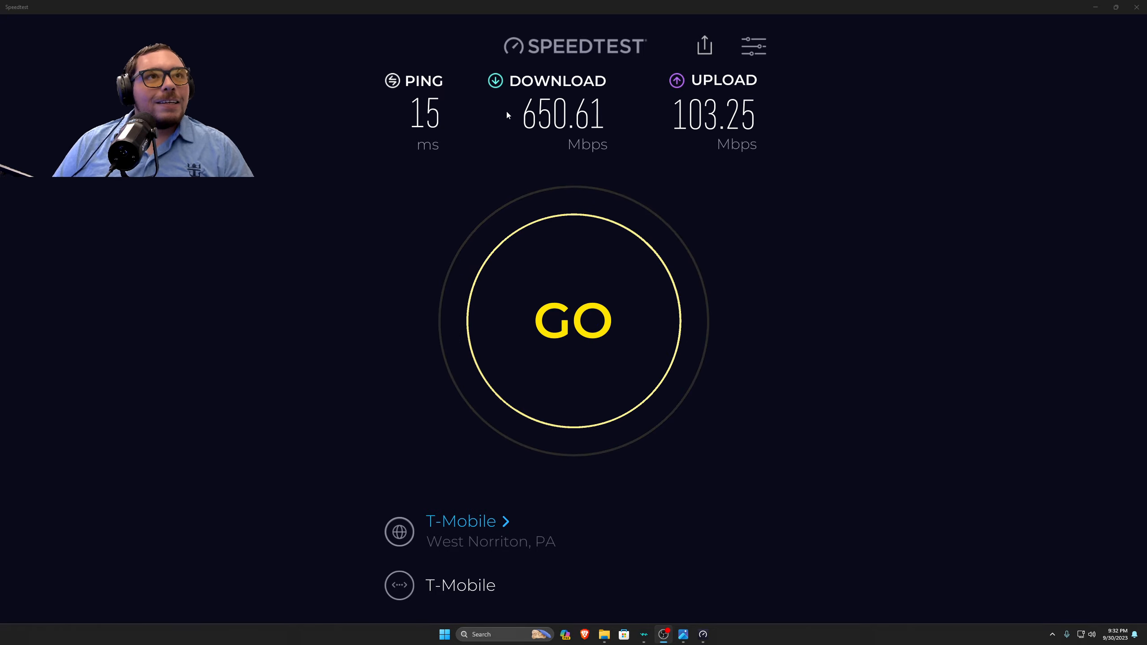
{"action": "mouse_move", "coordinate": [506, 129]}
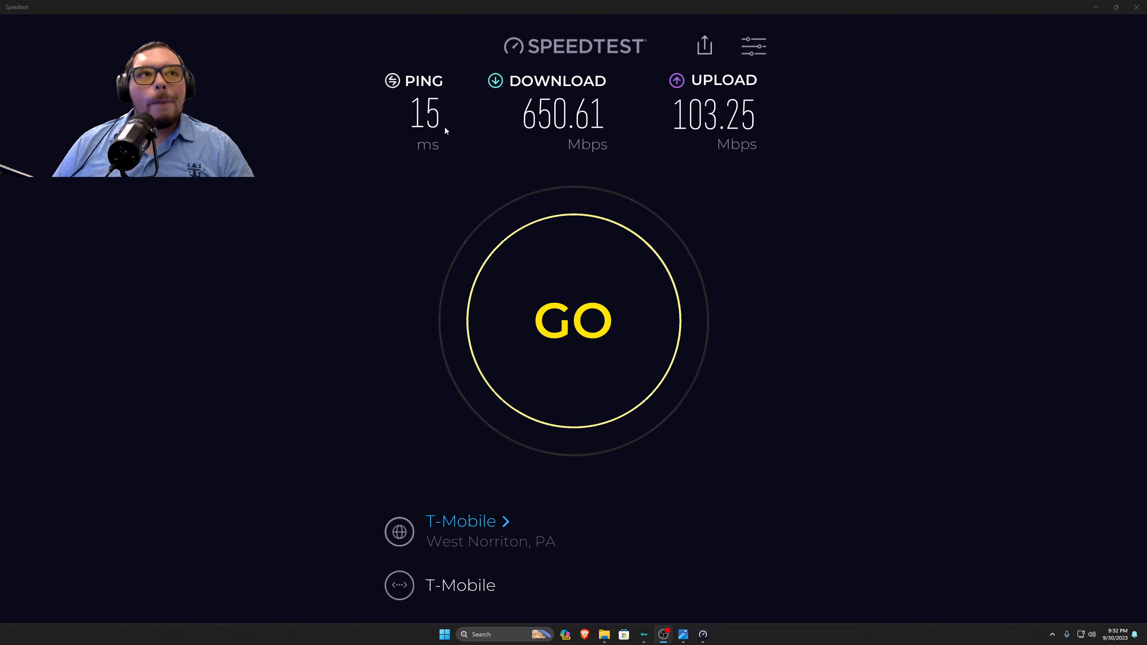
{"action": "mouse_move", "coordinate": [313, 100]}
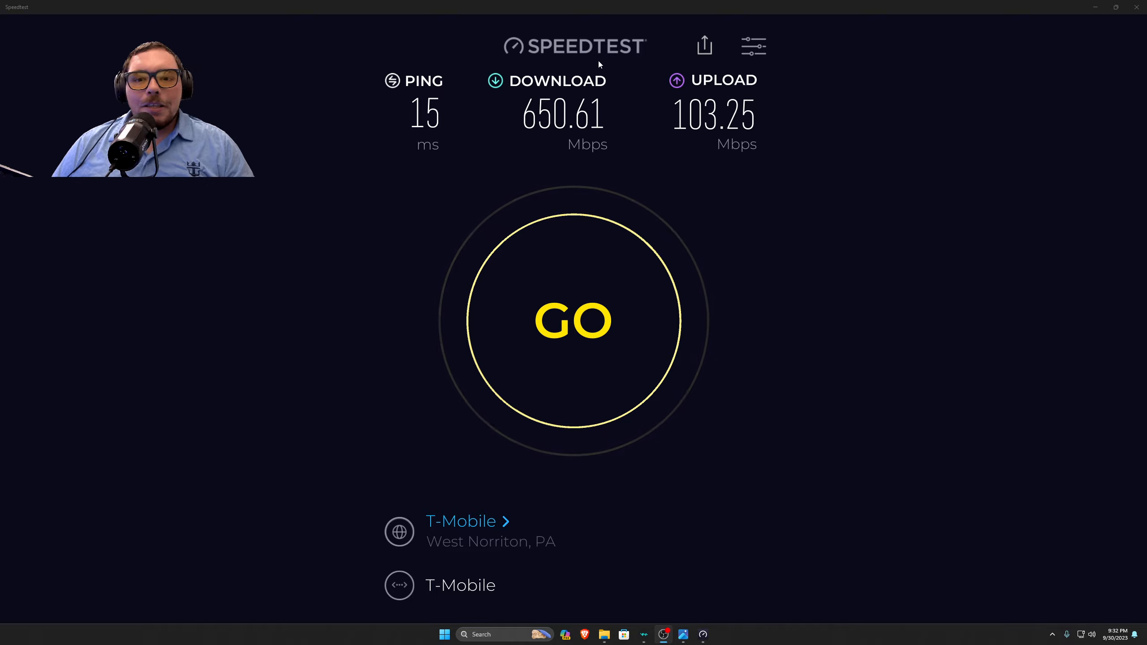
{"action": "mouse_move", "coordinate": [767, 133]}
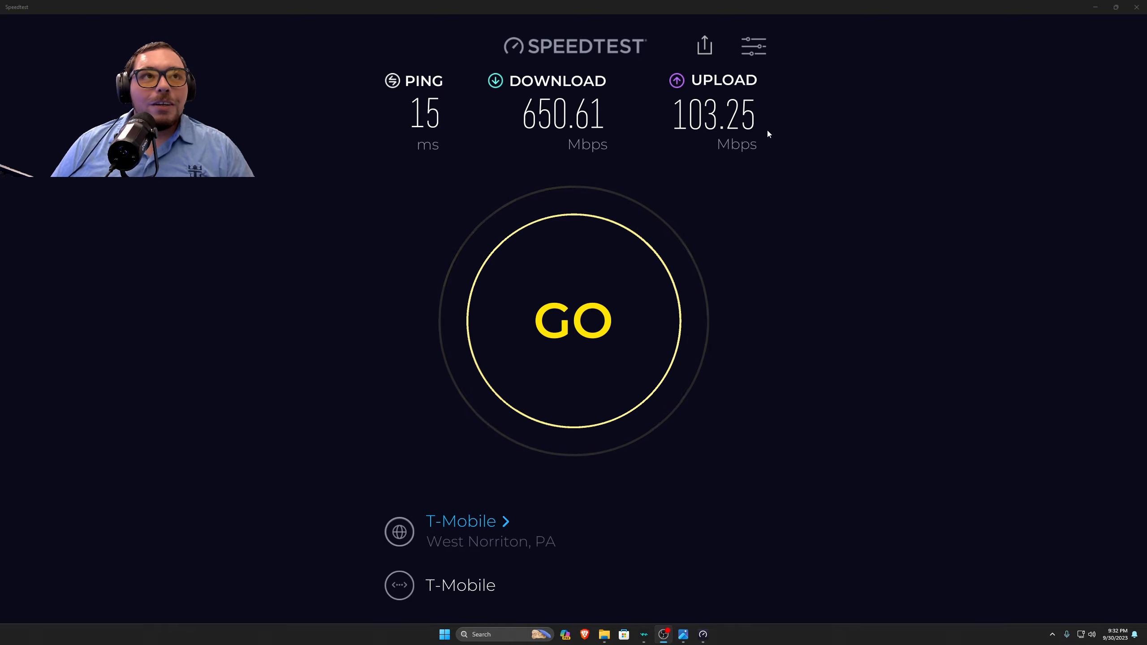
{"action": "mouse_move", "coordinate": [679, 134]}
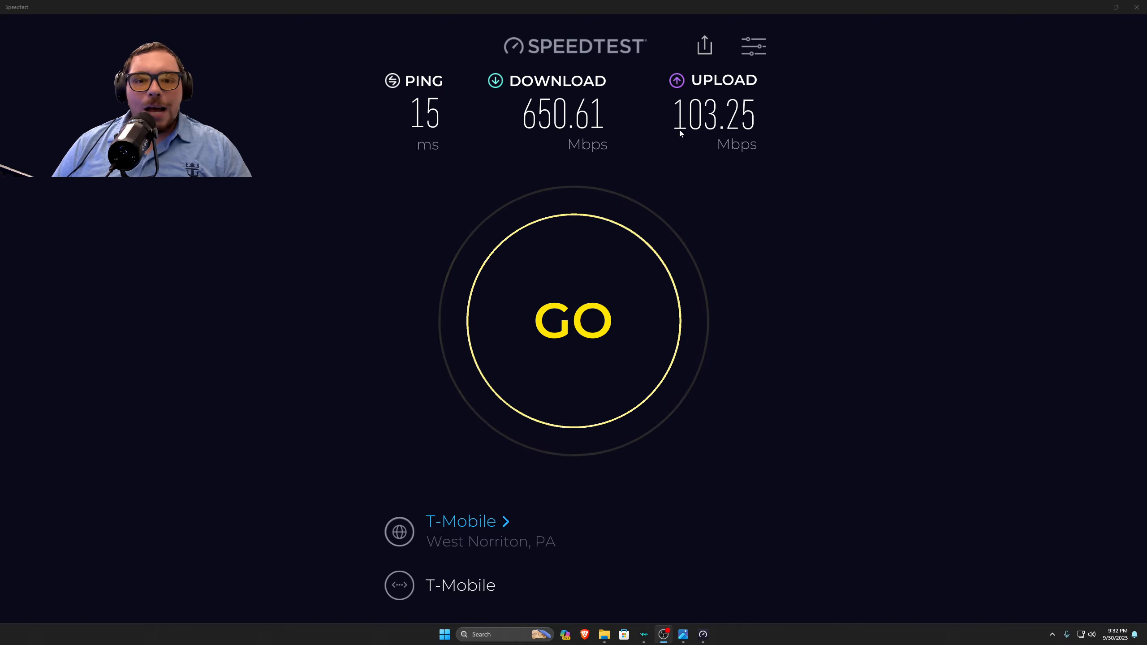
{"action": "mouse_move", "coordinate": [759, 183]}
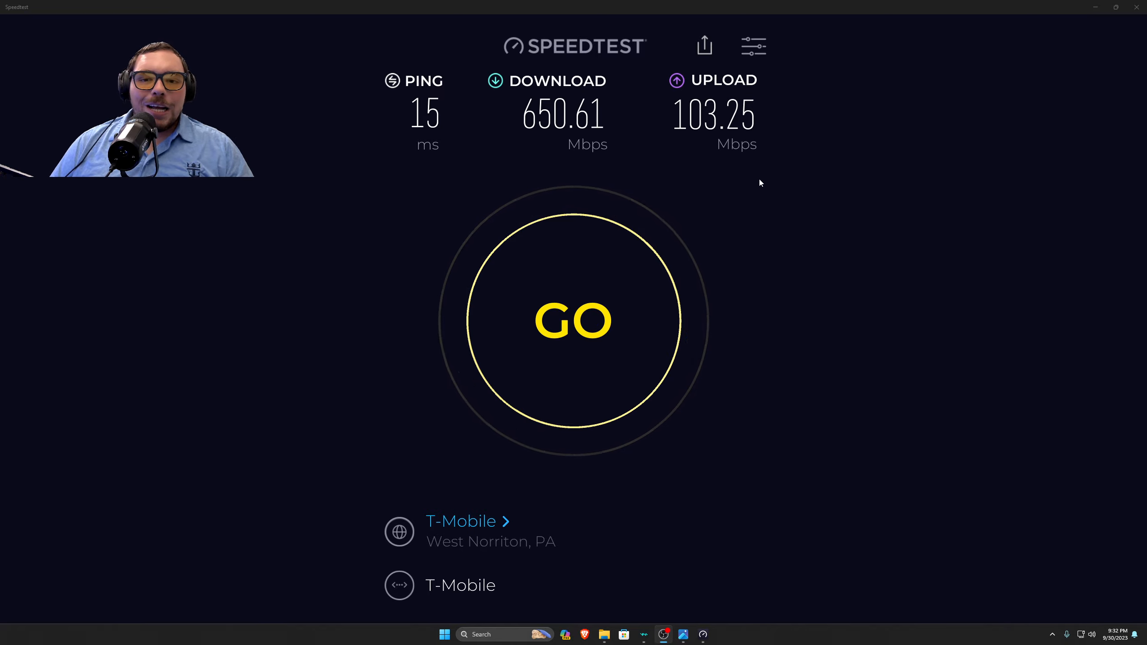
{"action": "mouse_move", "coordinate": [686, 147]}
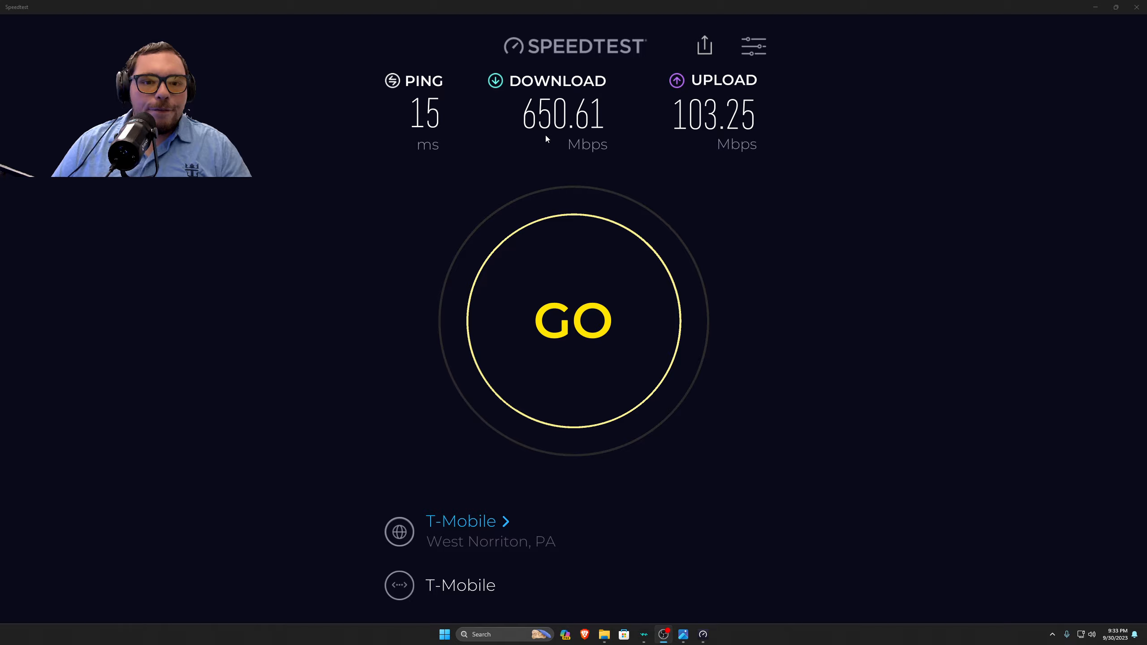
{"action": "mouse_move", "coordinate": [554, 144]}
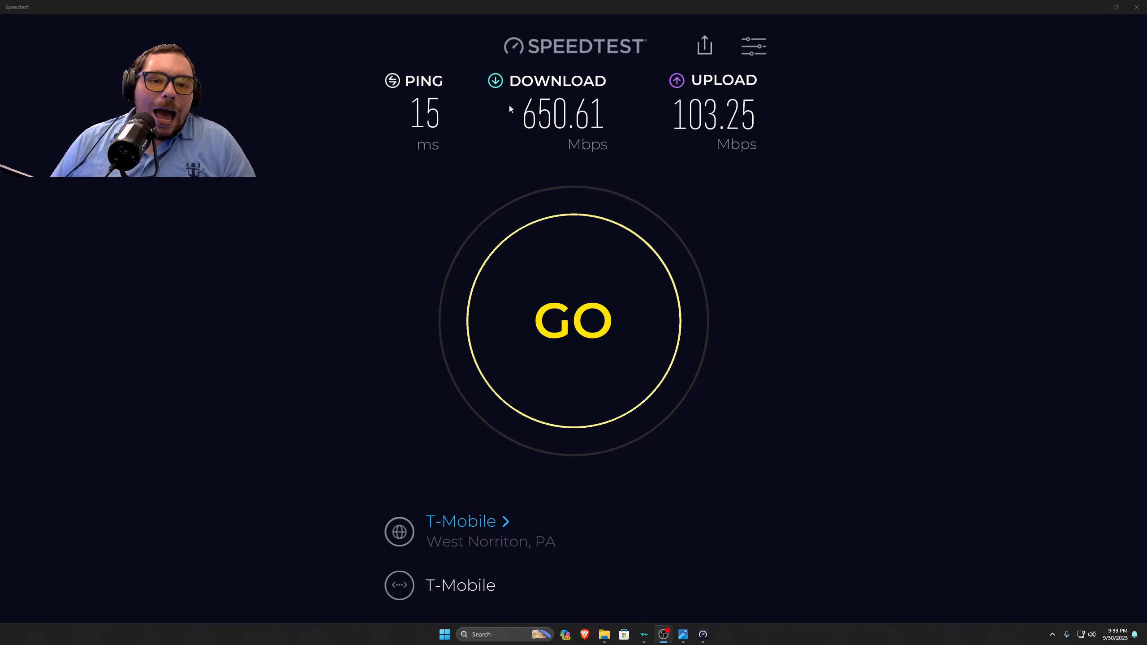
{"action": "mouse_move", "coordinate": [589, 70]}
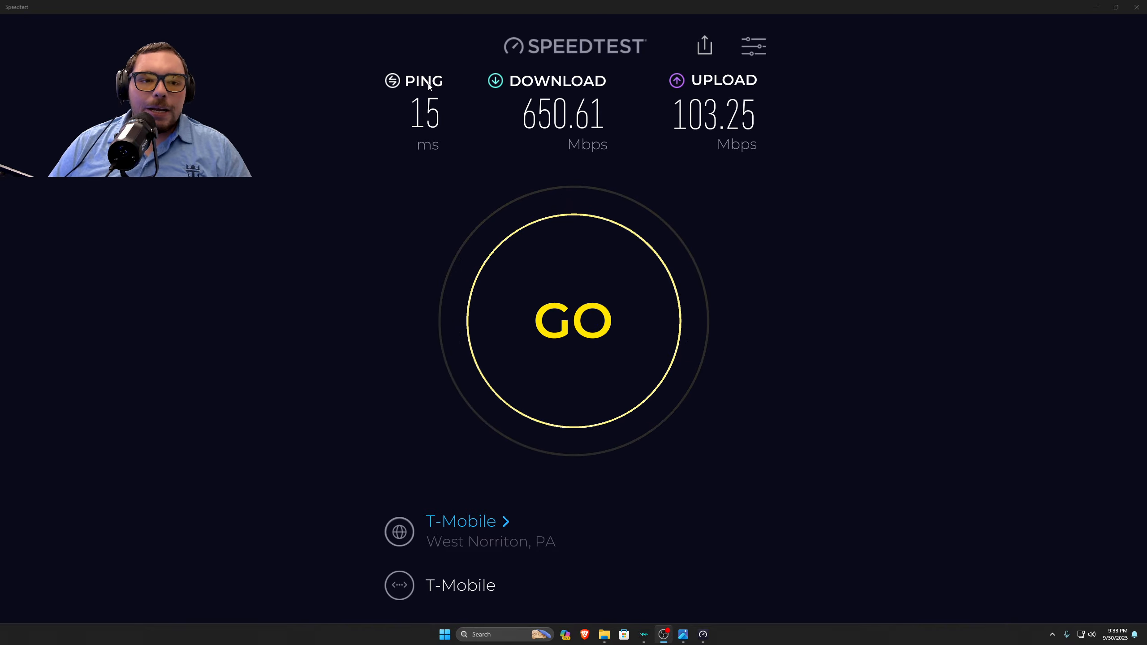
{"action": "mouse_move", "coordinate": [401, 181]}
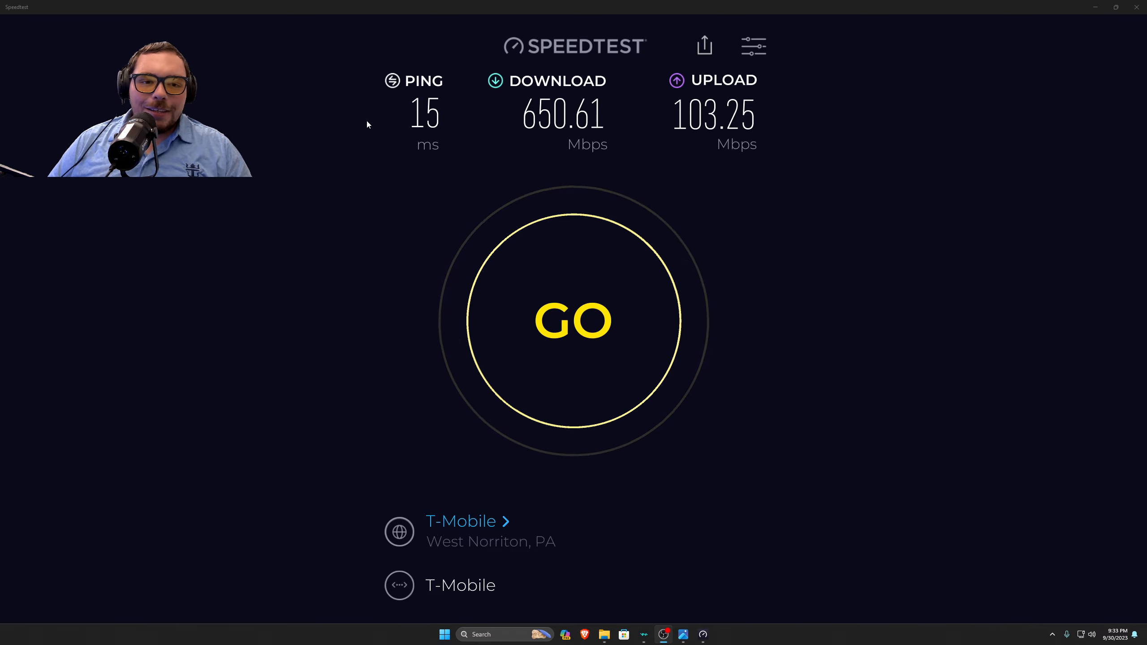
Step: Start a new T-Mobile speed test, which measures 17 ms ping, 657.23 Mbps down, 95.31 Mbps up
{"action": "left_click", "coordinate": [574, 321]}
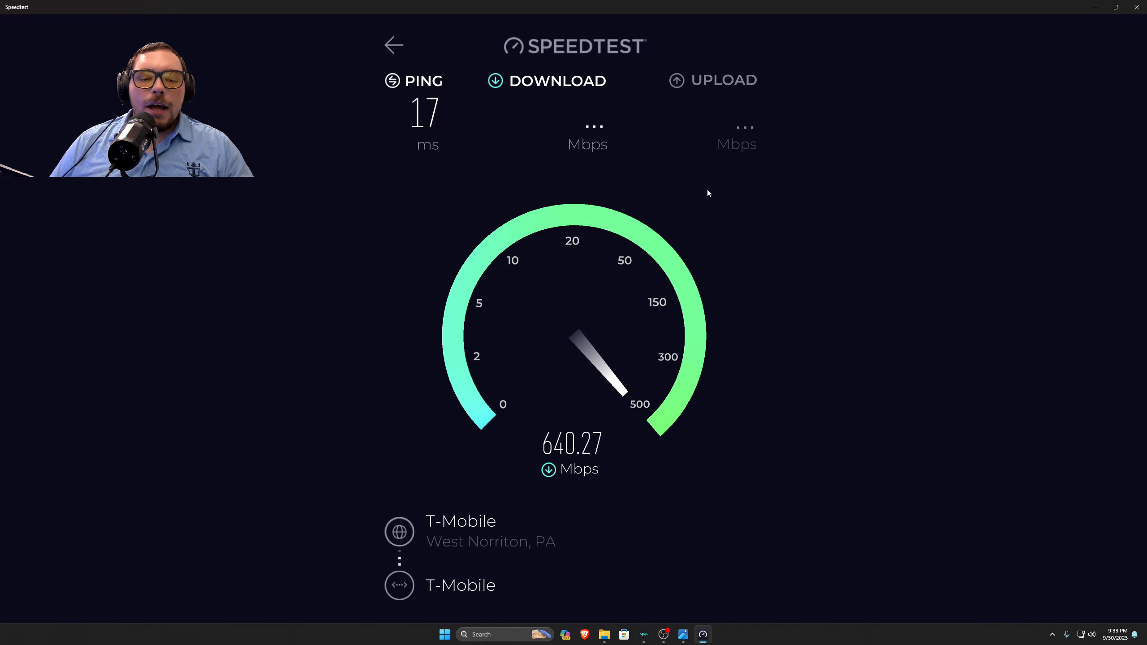
{"action": "mouse_move", "coordinate": [743, 197]}
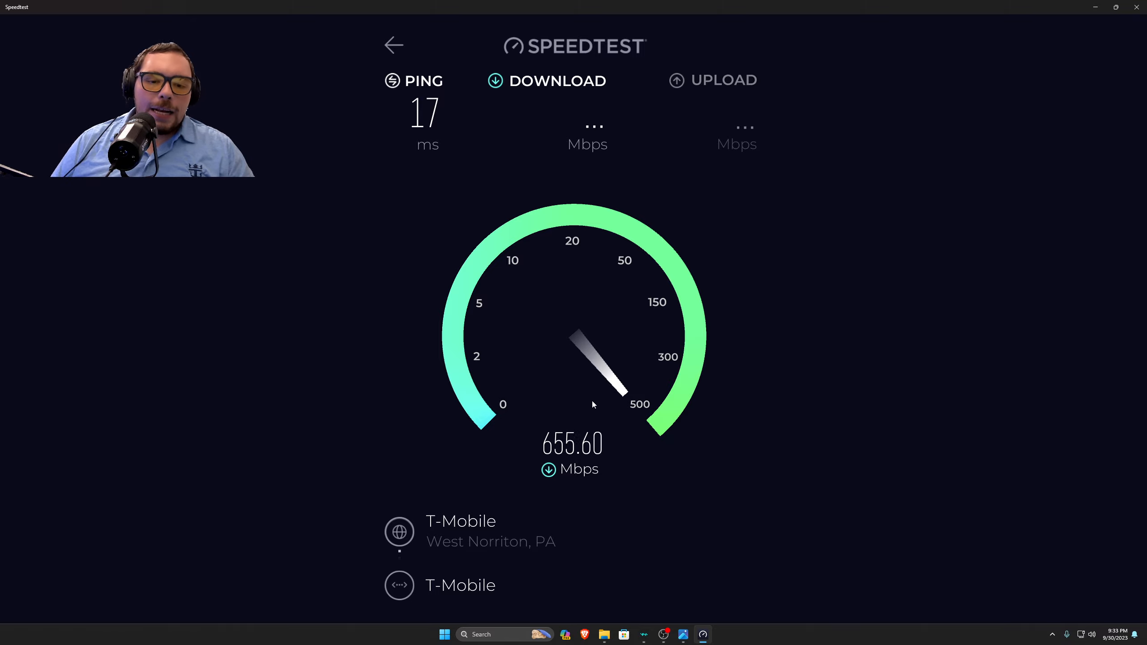
{"action": "mouse_move", "coordinate": [716, 426]}
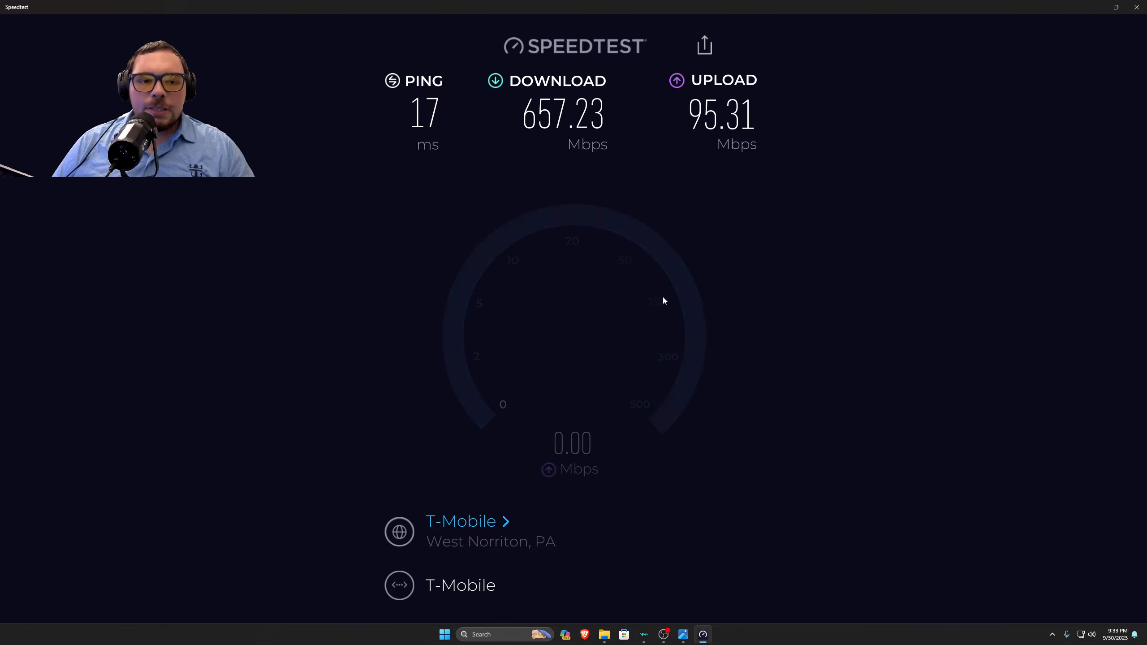
Step: Clear the 657.23/95.31 Mbps result and start another test, reaching 15 ms ping and 711.00 Mbps down
{"action": "left_click", "coordinate": [574, 344]}
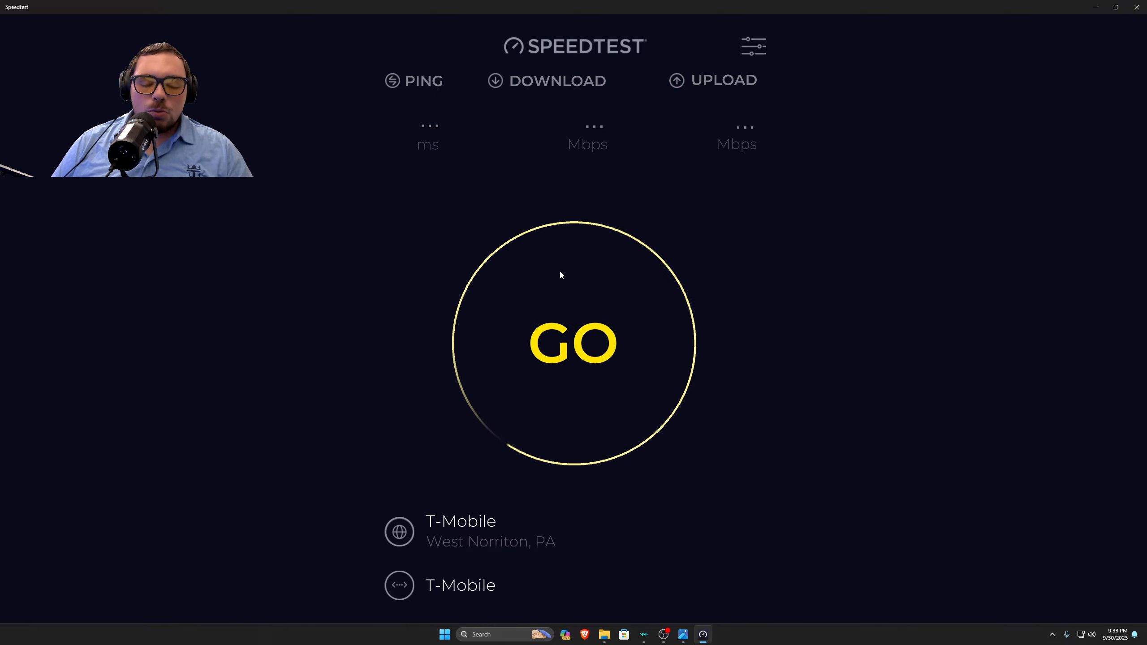
{"action": "left_click", "coordinate": [573, 344]}
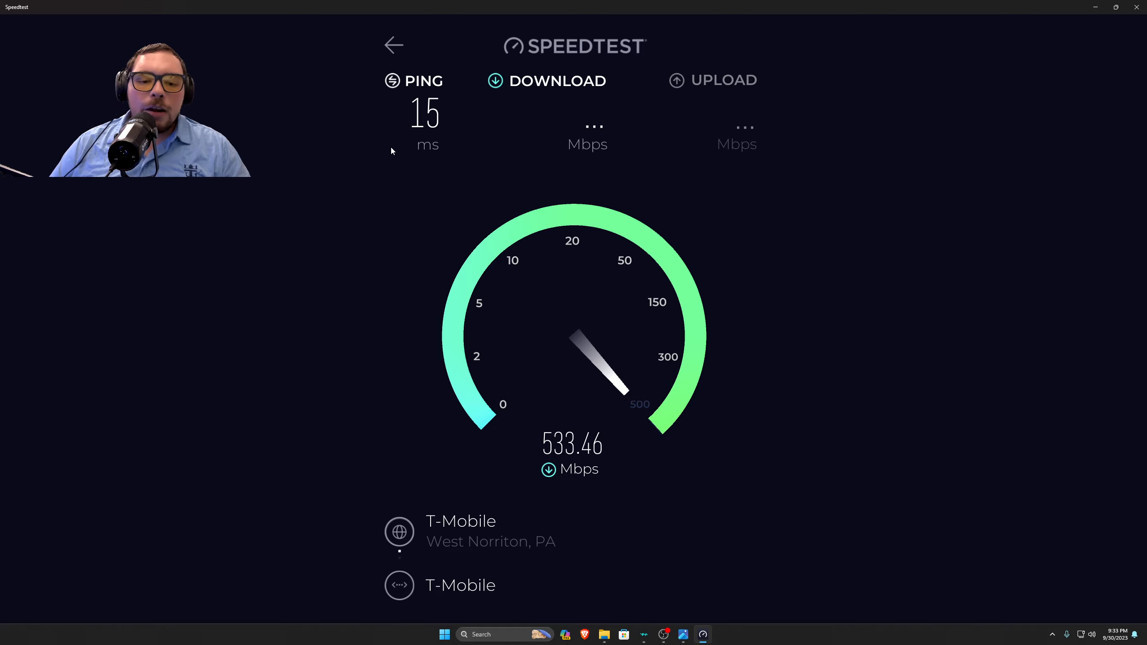
{"action": "mouse_move", "coordinate": [521, 157]}
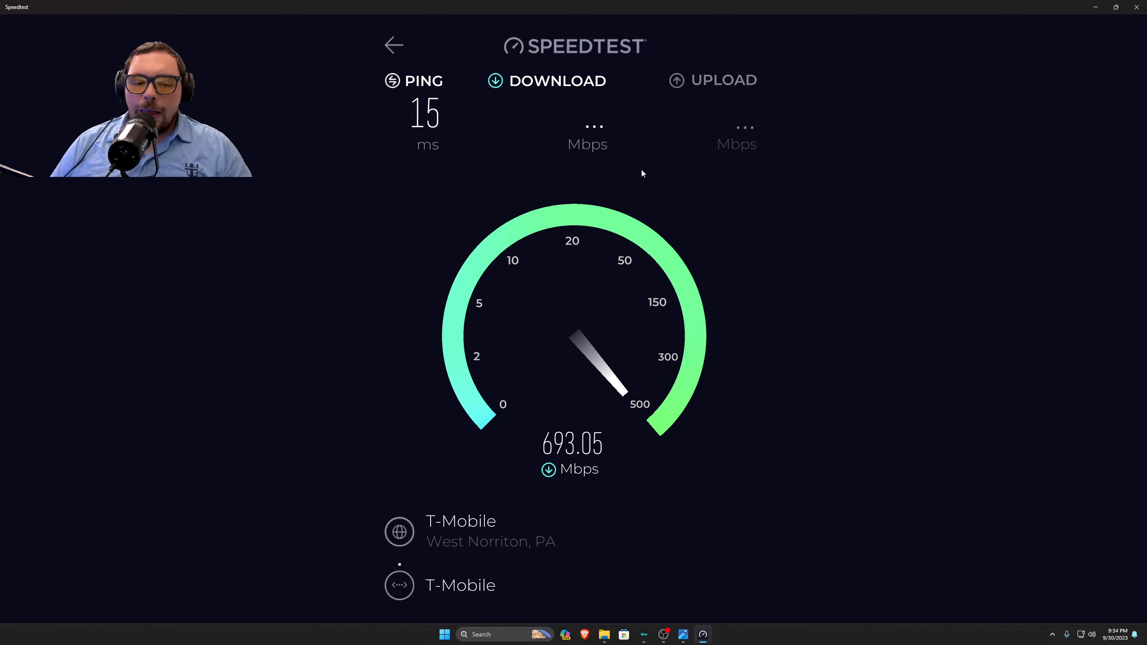
{"action": "mouse_move", "coordinate": [573, 426]}
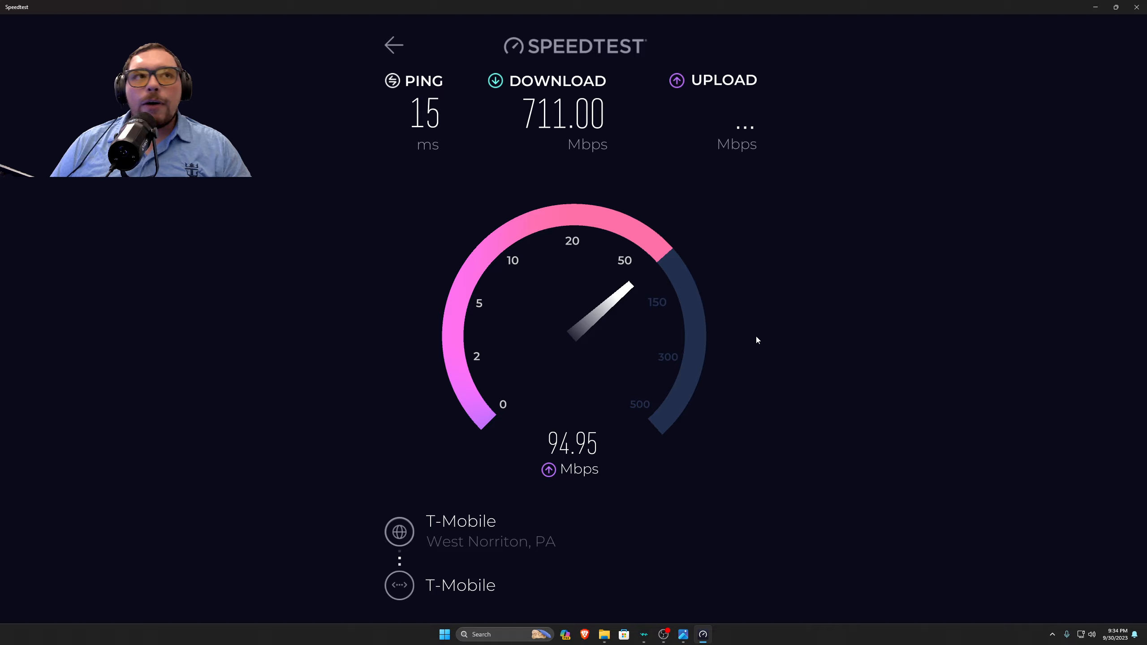
{"action": "mouse_move", "coordinate": [724, 328]}
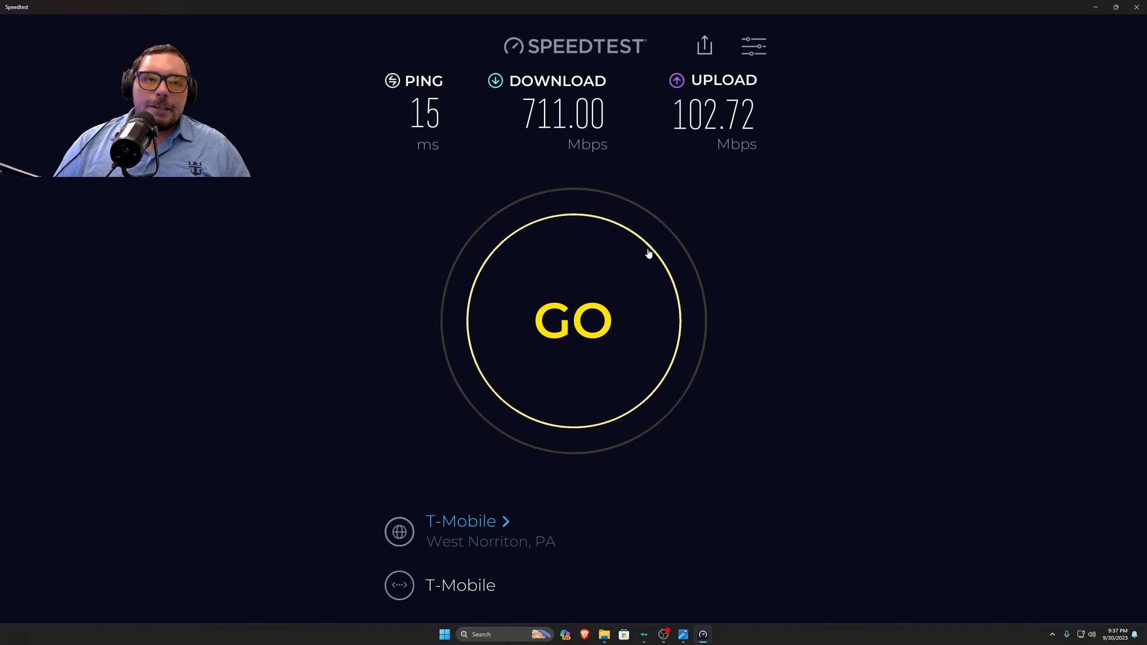
Step: After the 15 ms / 711.00 / 102.72 Mbps result, begin yet another test run reading 14 ms, 688.59 down, 103.58 up
{"action": "left_click", "coordinate": [573, 321]}
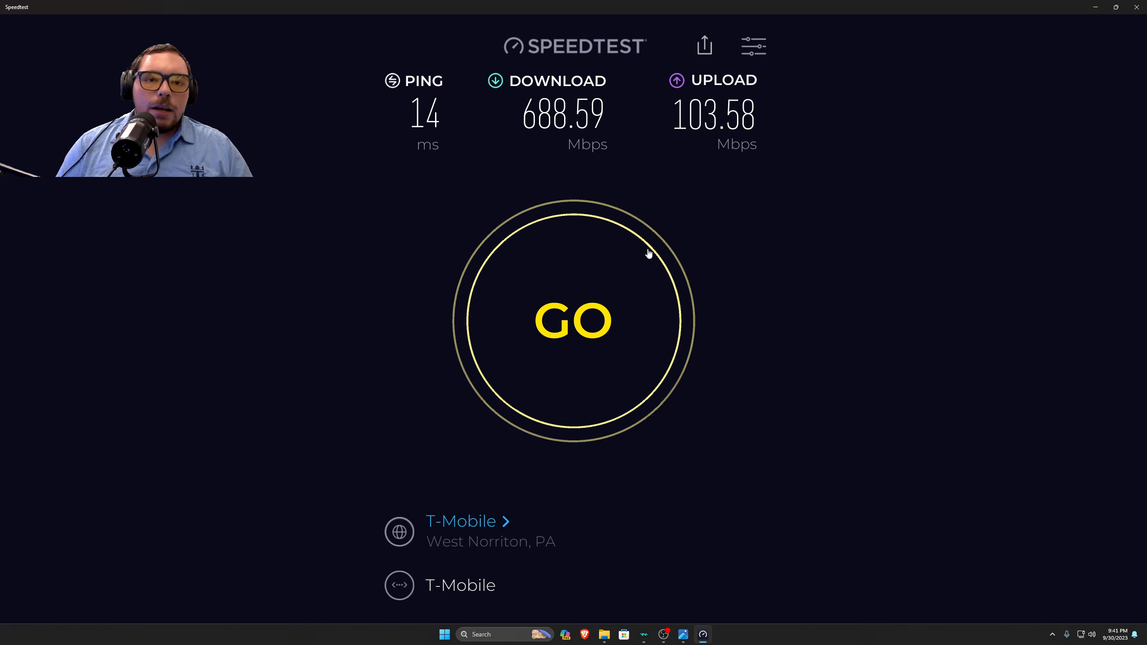
Step: Dismiss the 14 ms / 688.59 / 103.58 Mbps result and start a new T-Mobile speed test
{"action": "left_click", "coordinate": [574, 321]}
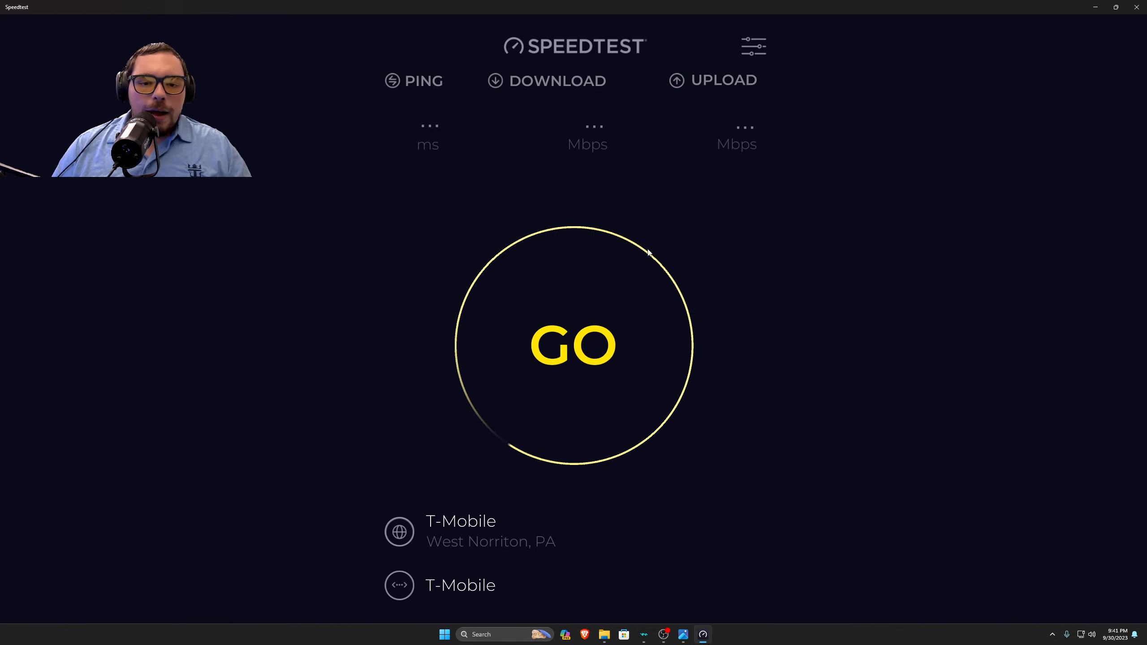
{"action": "left_click", "coordinate": [573, 344]}
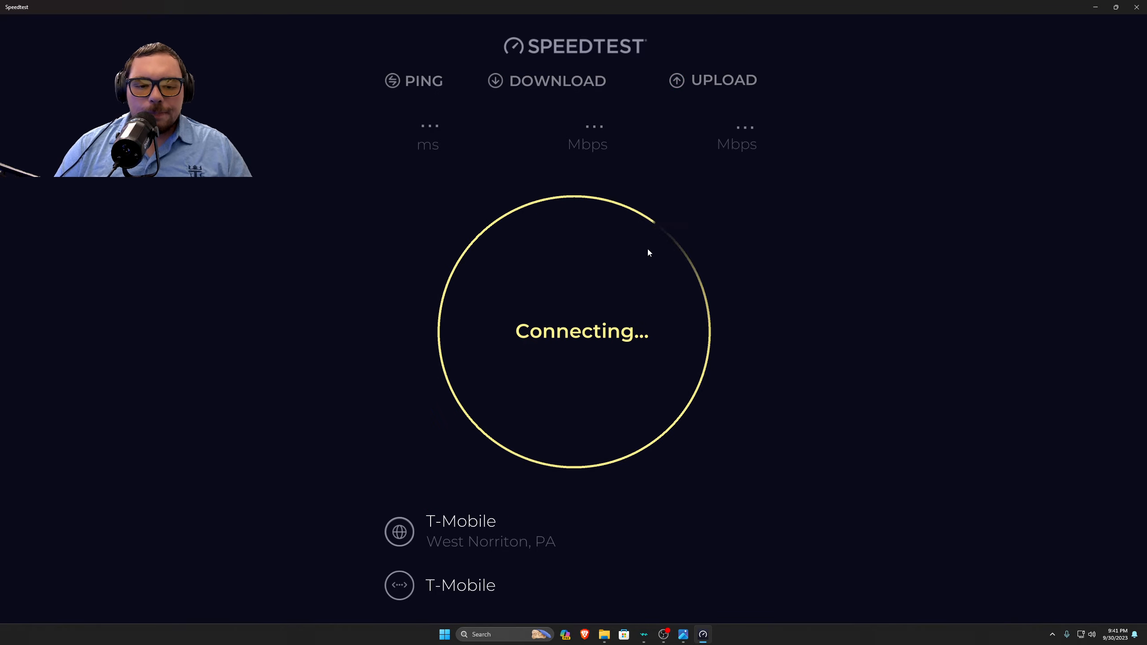